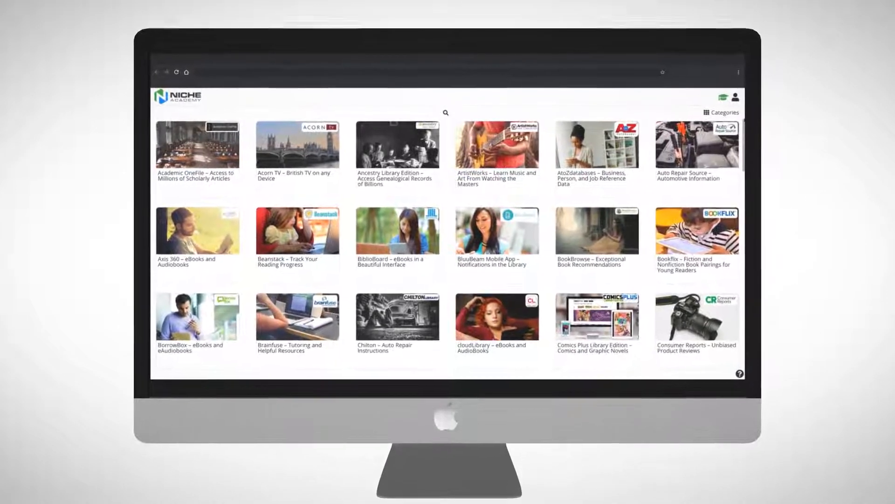
Step: Scroll the tutorial grid down to reach the OverDrive | Libby tutorial tile
scroll(down, 3)
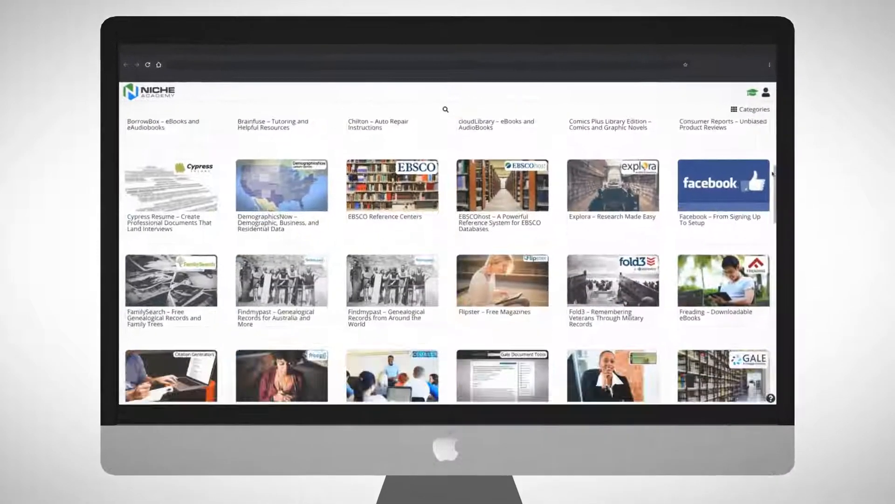
scroll(down, 3)
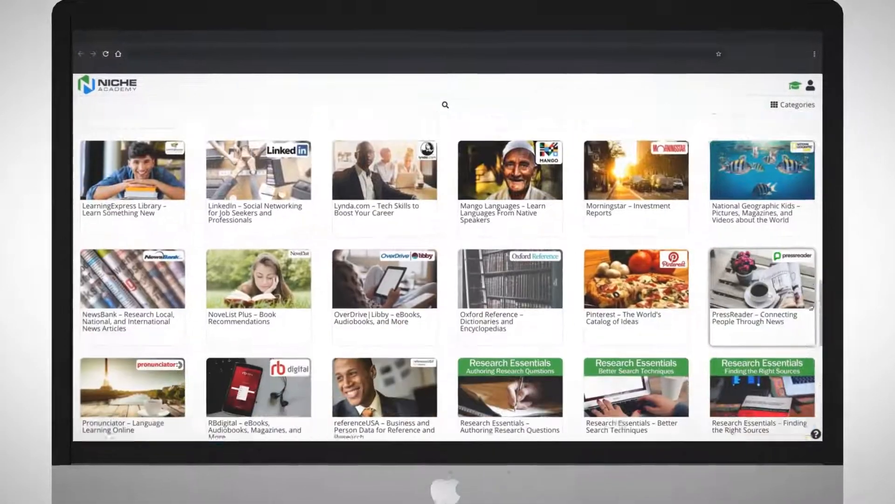
scroll(down, 3)
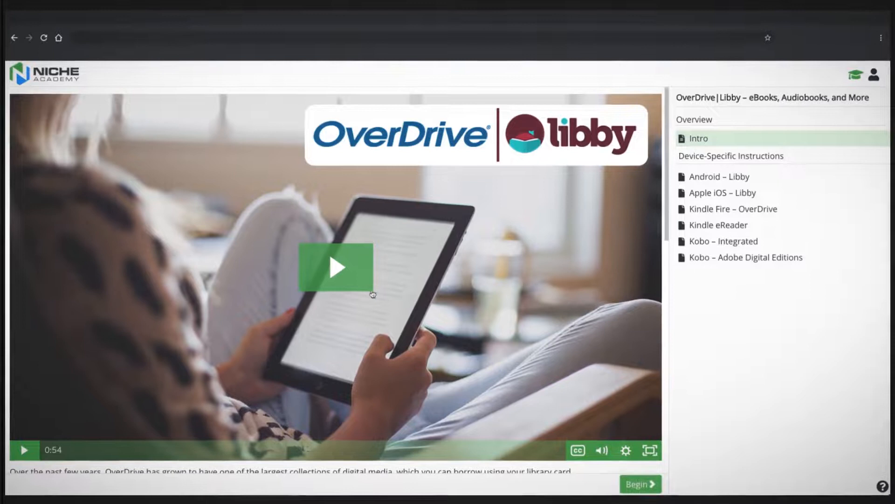
Step: Show the library's Alphabetical List of eResources page with the Ancestry Library widget
click(336, 267)
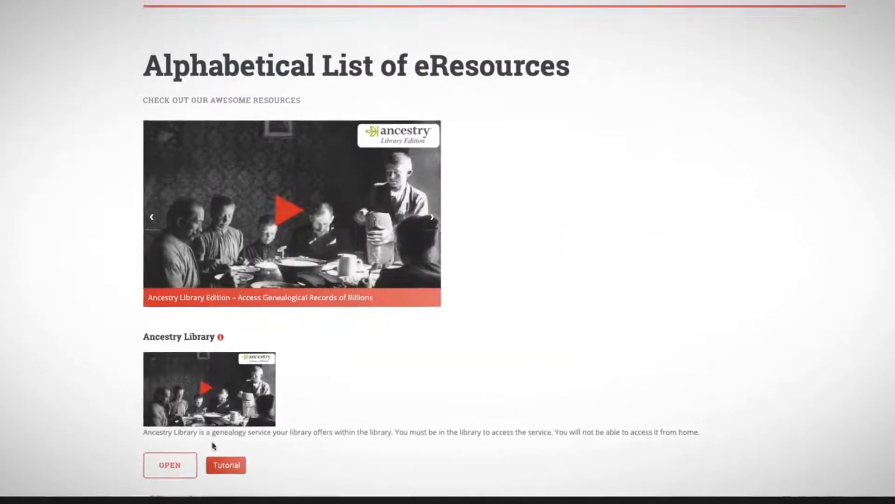
Step: Open the Ancestry Library Edition tutorial from the eResources page and play its introduction video
click(226, 465)
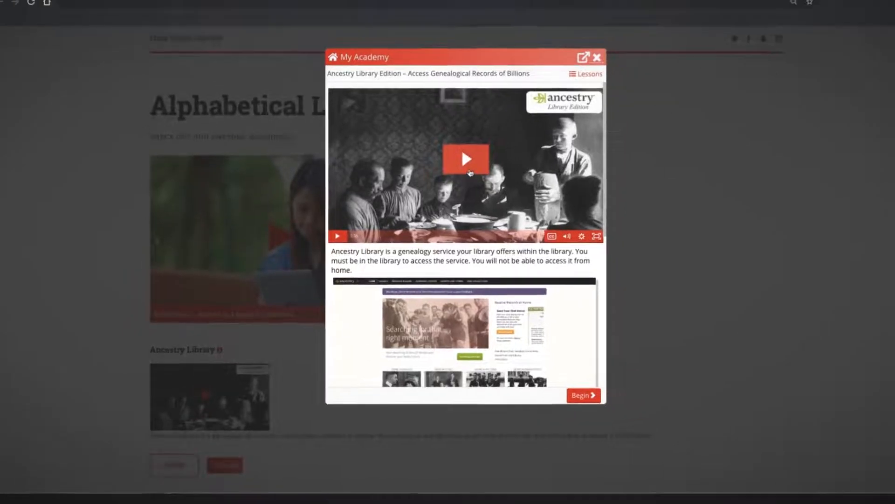
click(464, 158)
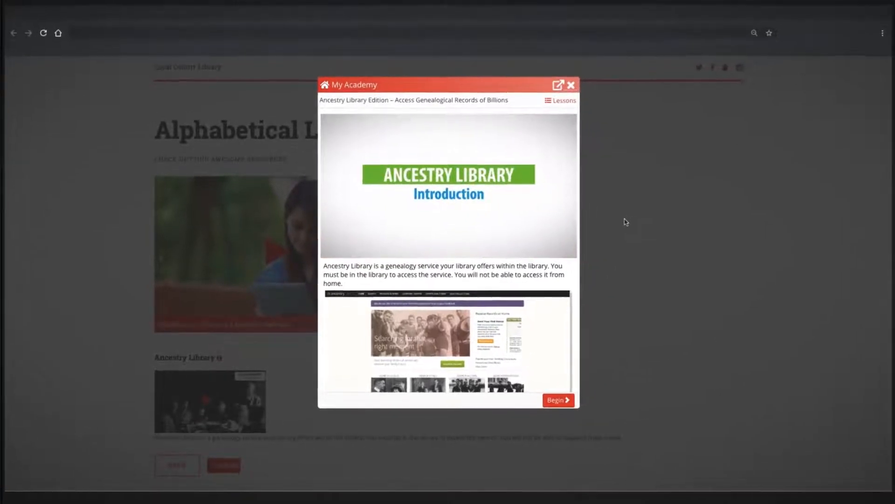
click(557, 400)
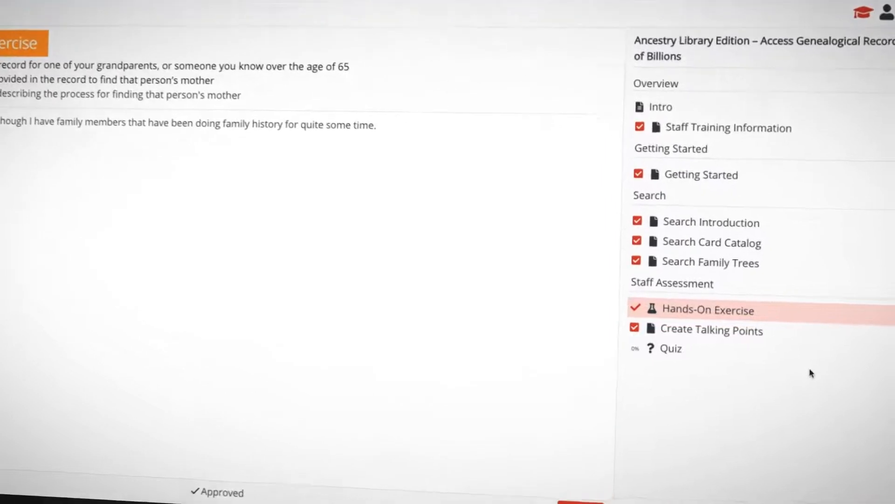
Step: Review the approved Hands-On Exercise, then open the five-question staff quiz
scroll(up, 3)
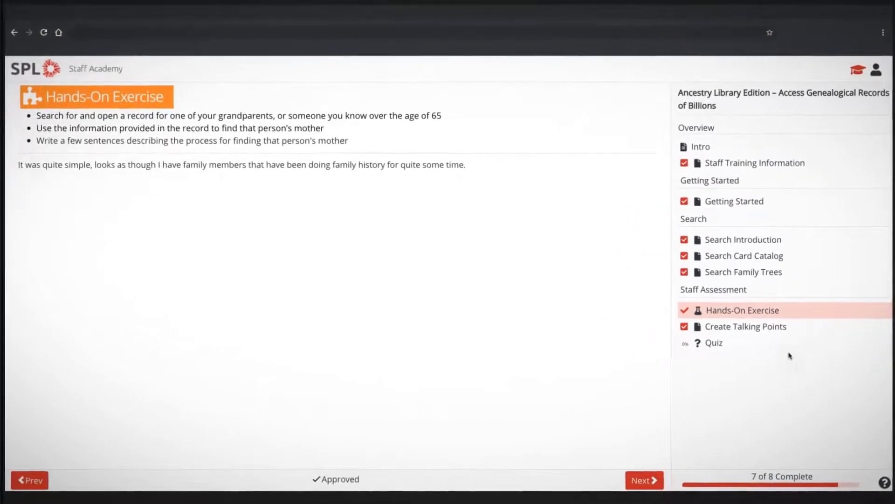
click(713, 343)
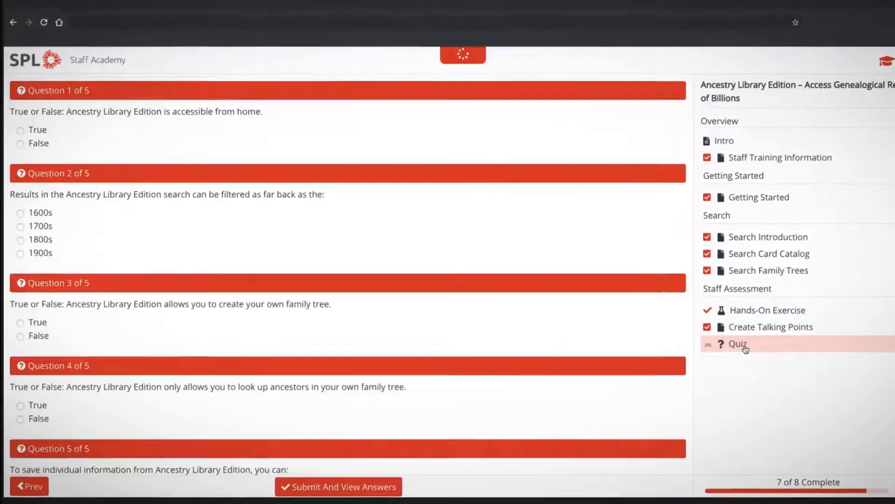